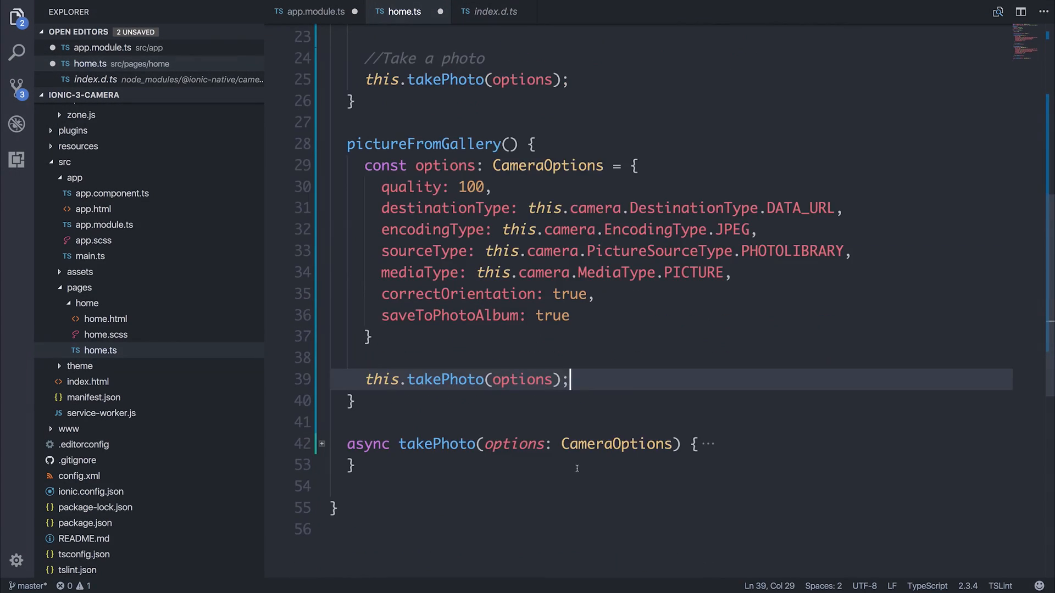
Finish pictureFromGallery with this.takePhoto(options) and add a two-column ion-footer grid in home.html.
{"action": "left_click", "coordinate": [105, 319]}
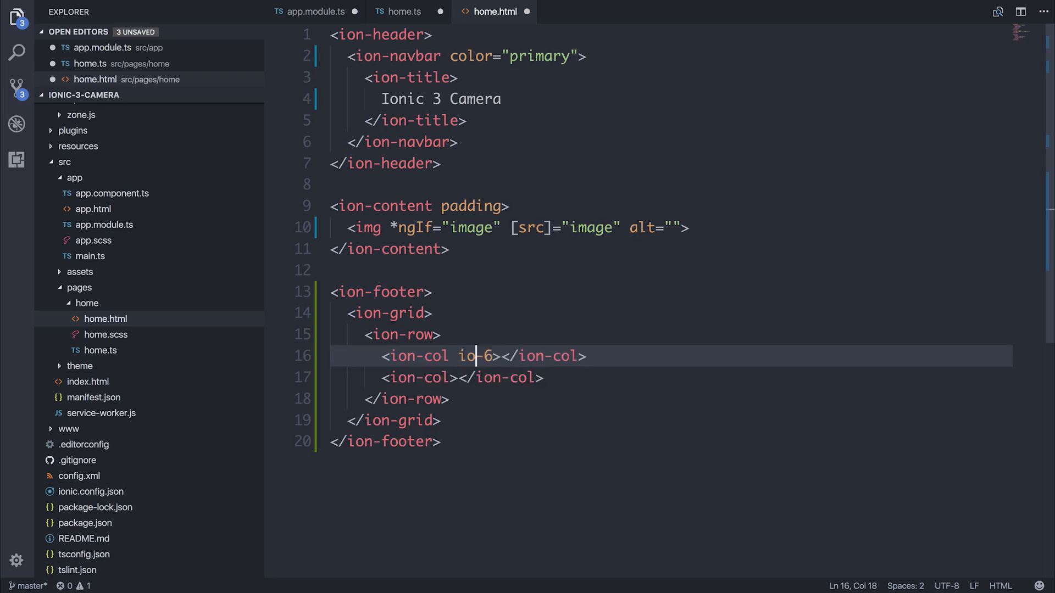
{"action": "left_click", "coordinate": [403, 11]}
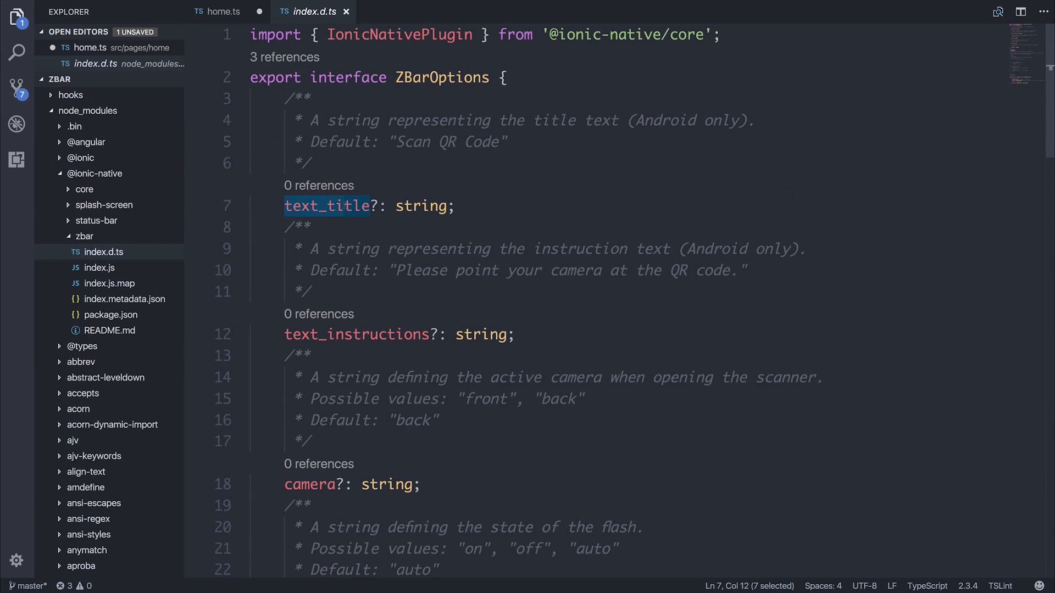
Review ZBarOptions in index.d.ts and add scan() setting this.barOptions = {} in home.ts.
{"action": "left_click", "coordinate": [218, 12]}
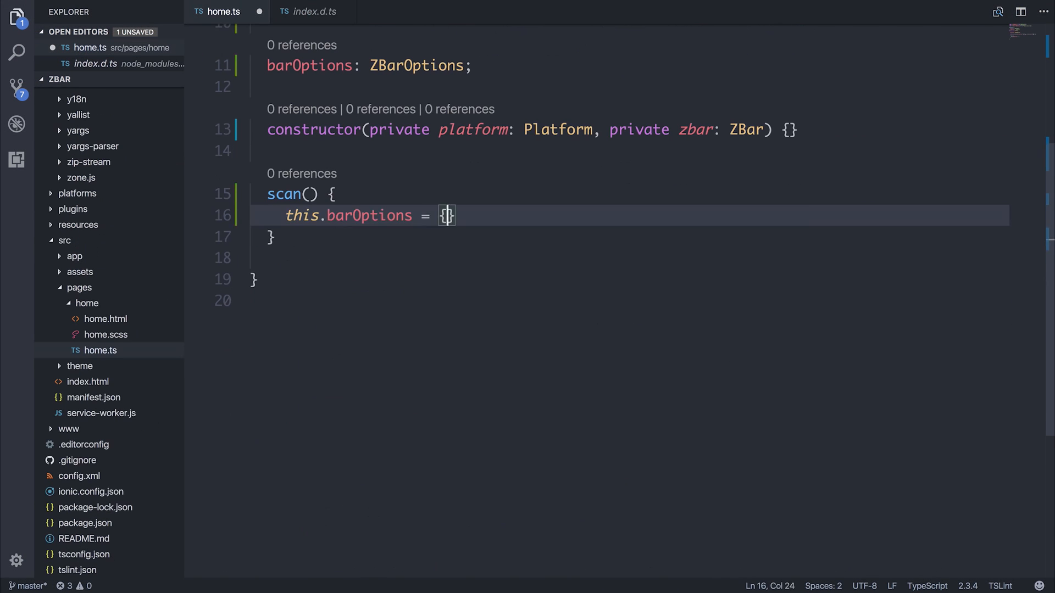
{"action": "type", "text": "cat"}
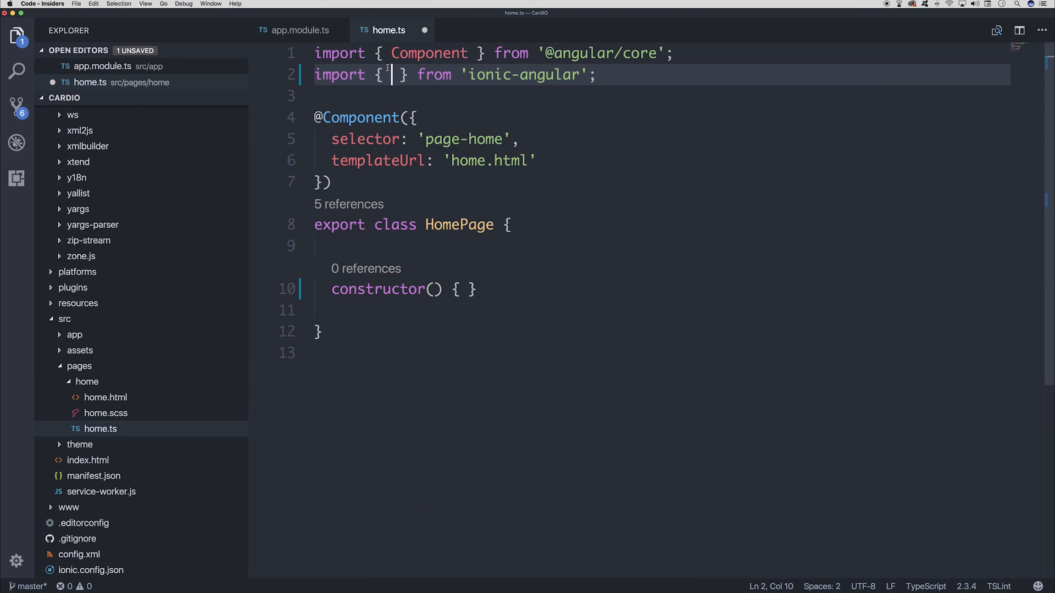
Write async scanCard() awaiting platform.ready(), checking canScan() and calling this.card.scan().
{"action": "type", "text": "th"}
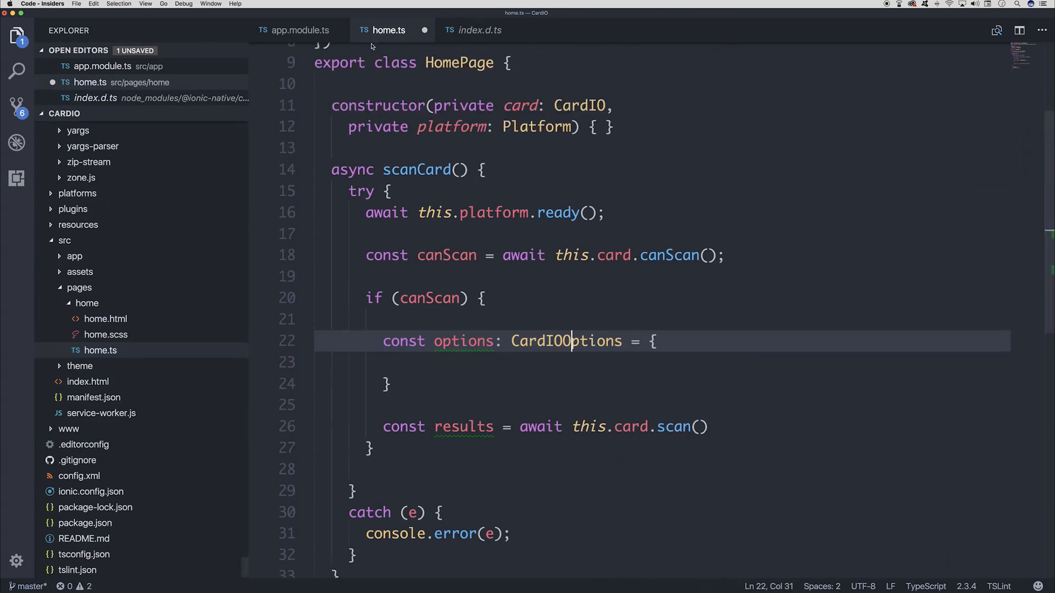
{"action": "left_click", "coordinate": [474, 31]}
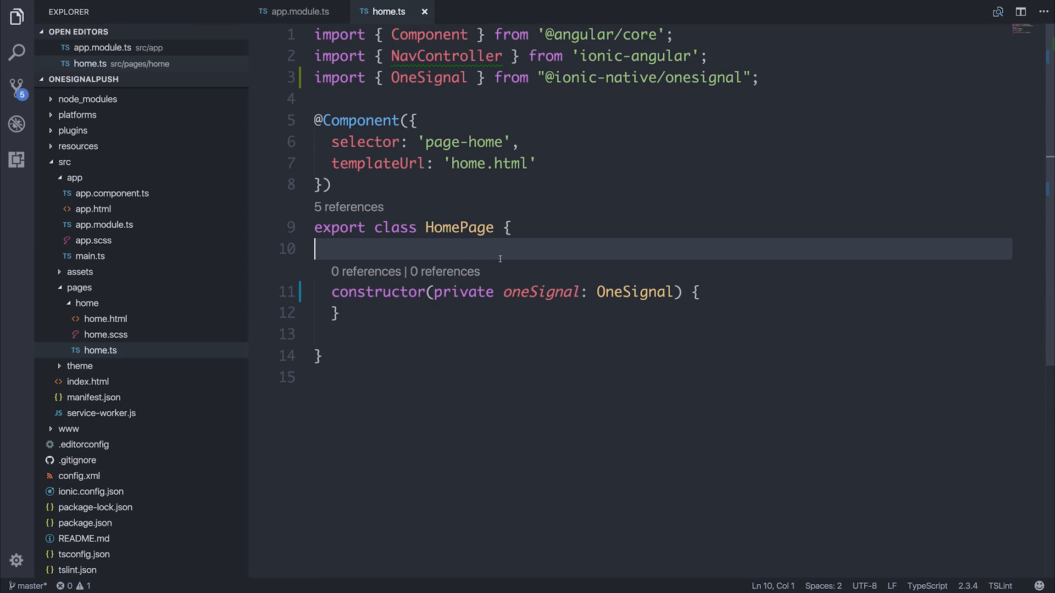
Add initOneSignal() calling startInit, setting Notification in-focus display, subscribing to received notifications.
{"action": "type", "text": "this.oneSignal.startInit('app-id', 'google-project-number');"}
{"action": "type", "text": "this.oneSignal.inFocusDisplaying(this.oneSignal.OSInFocusDisplayOption.Notification"}
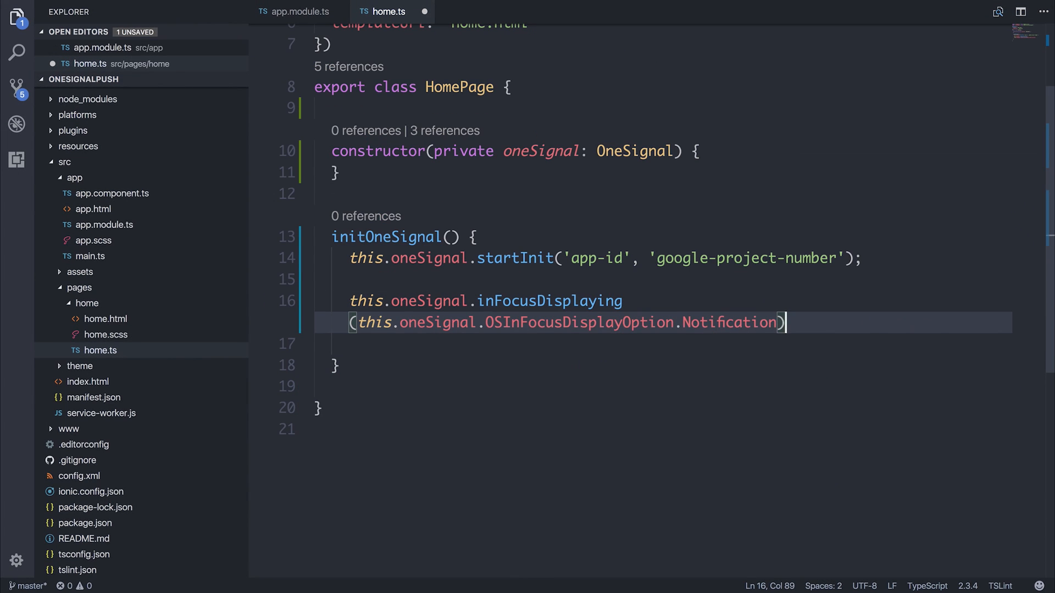
{"action": "type", "text": "con"}
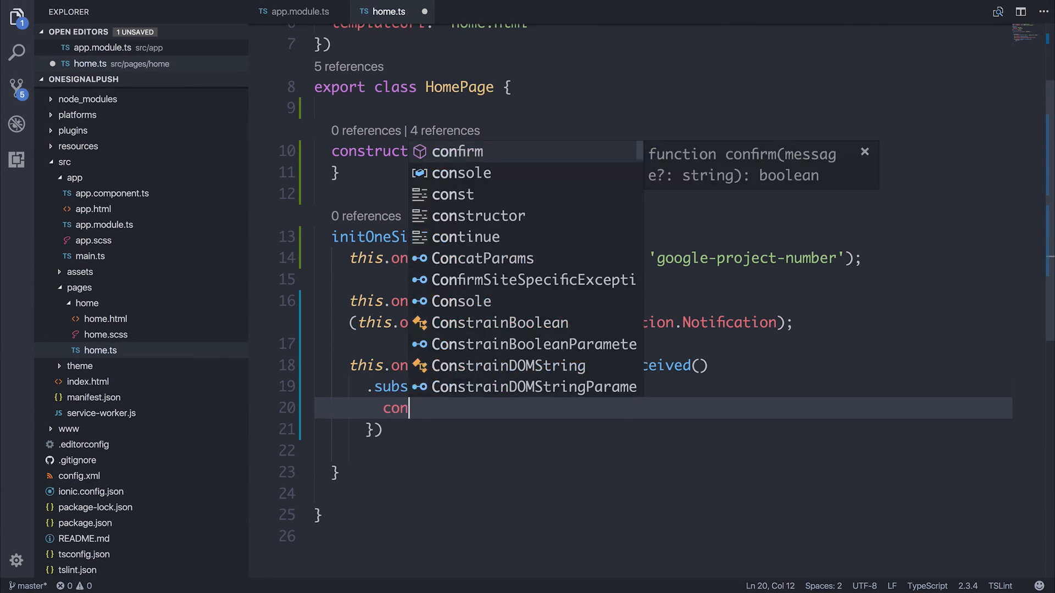